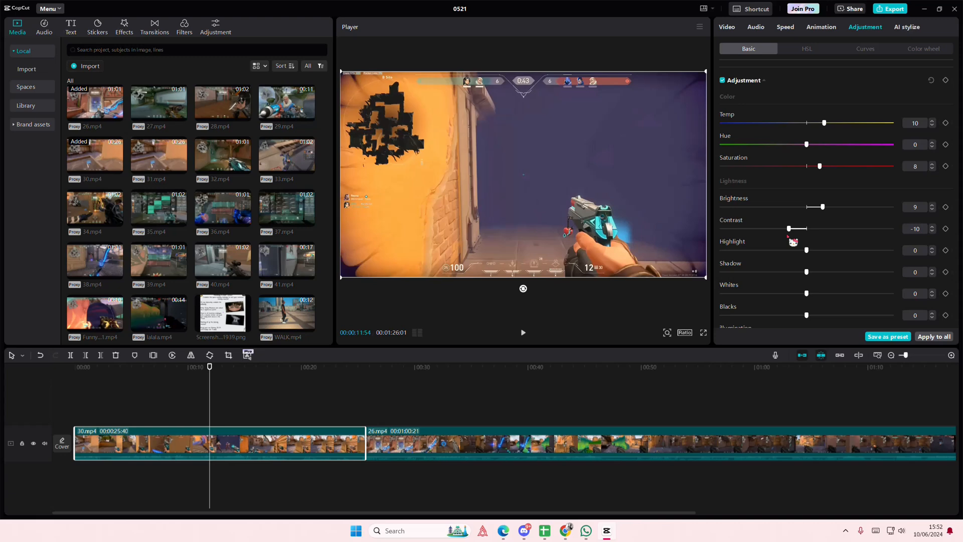
# Show the video effects library for the first Valorant clip
pyautogui.click(124, 26)
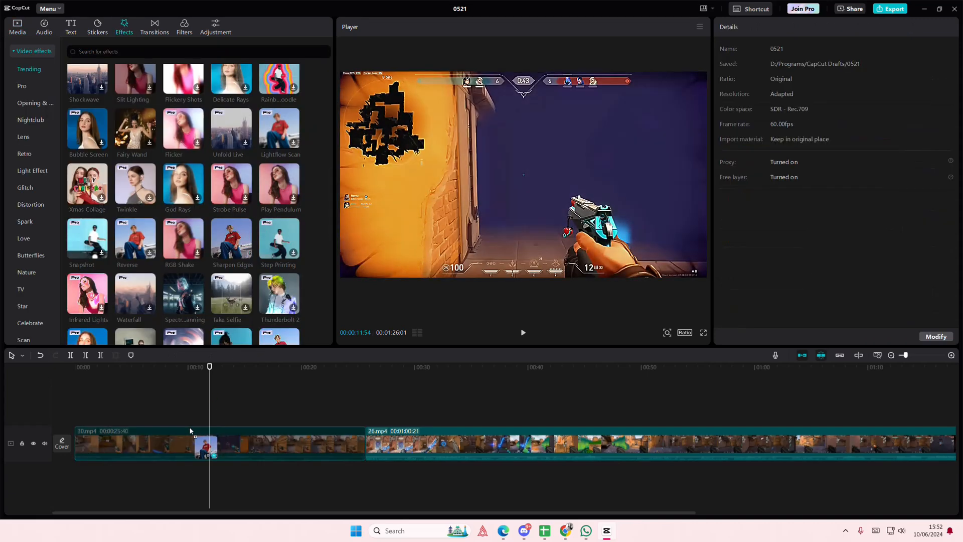
# Lower the Sharpen Edges effect's sharpen amount from 24 down to 17, then move on to filters
pyautogui.doubleClick(232, 235)
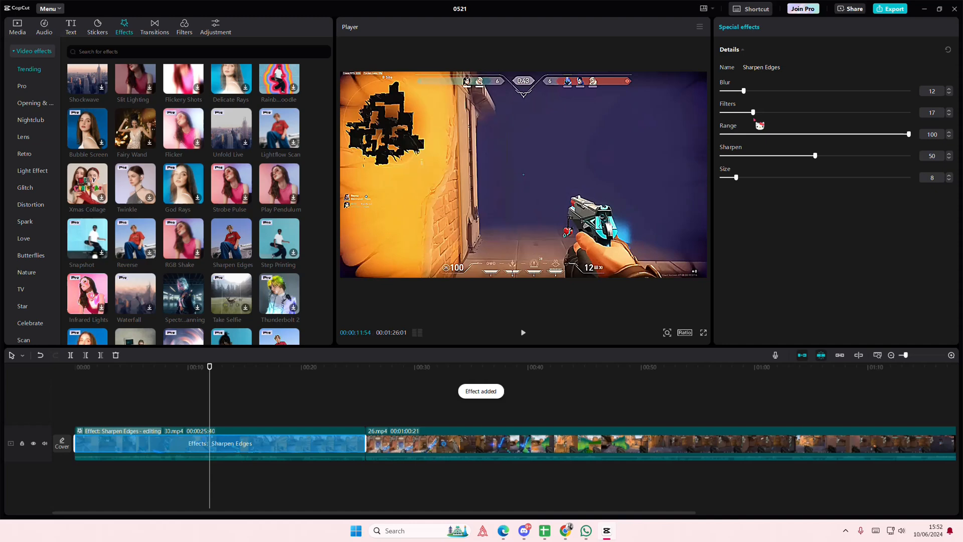
pyautogui.moveTo(815, 156); pyautogui.dragTo(766, 155)
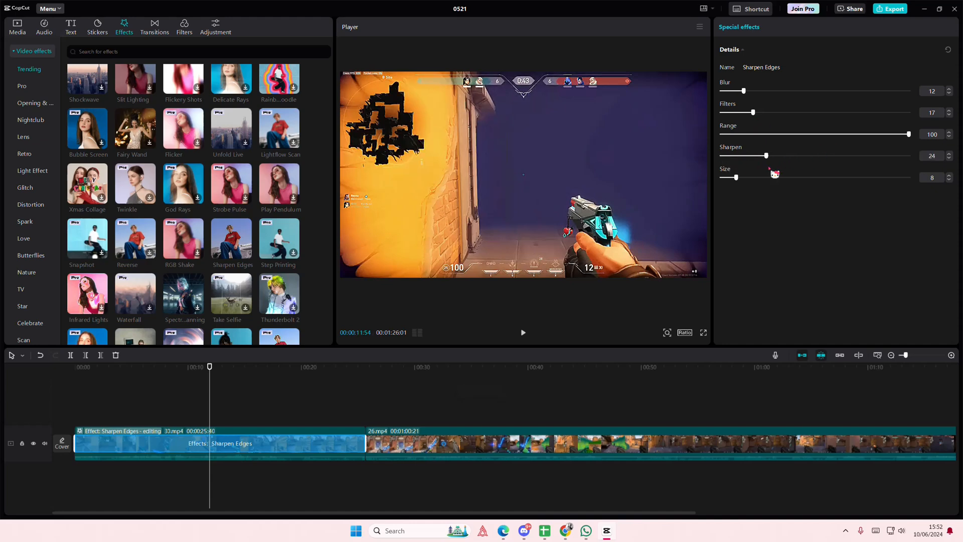
pyautogui.moveTo(766, 155); pyautogui.dragTo(752, 154)
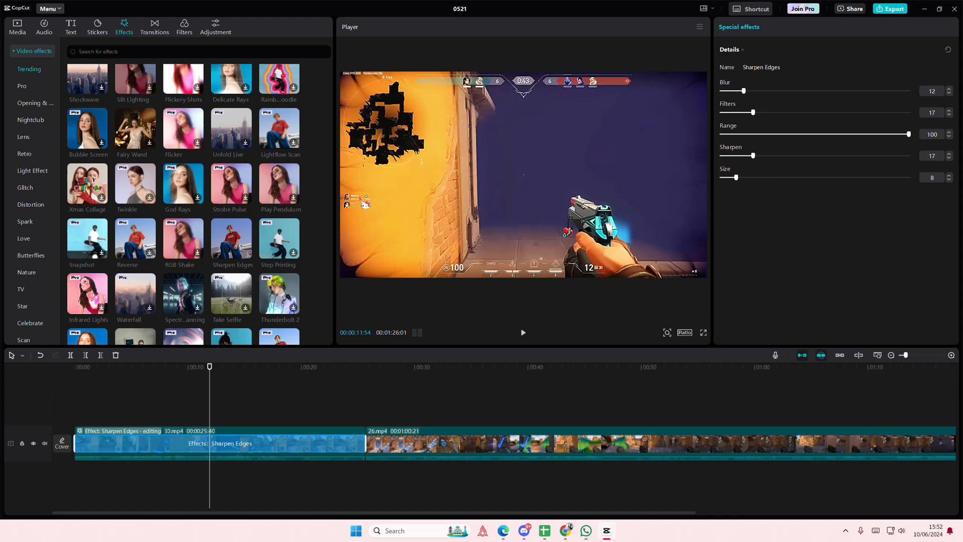
pyautogui.click(183, 26)
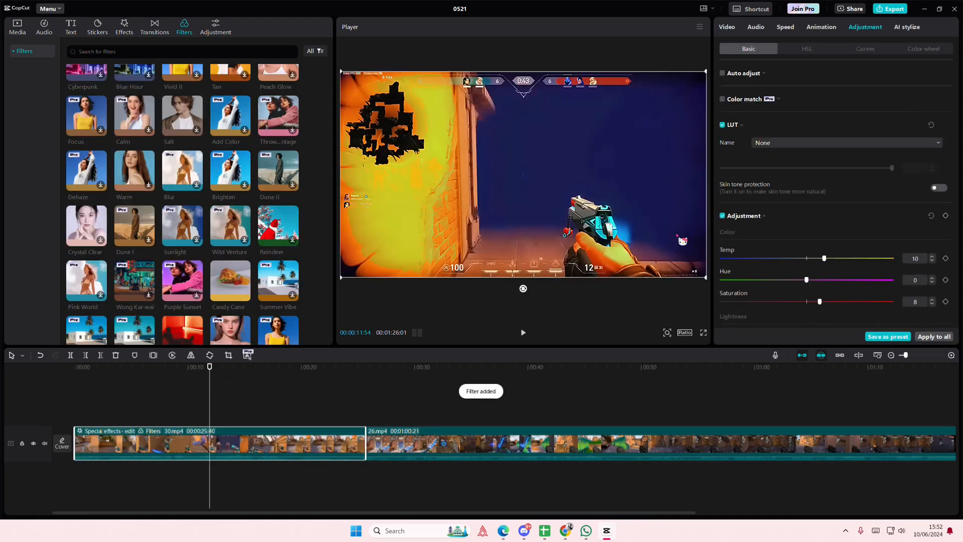
# Preview the first clip around 20 s and 8 s, then show its video properties with Candy Cane at 37
pyautogui.click(726, 27)
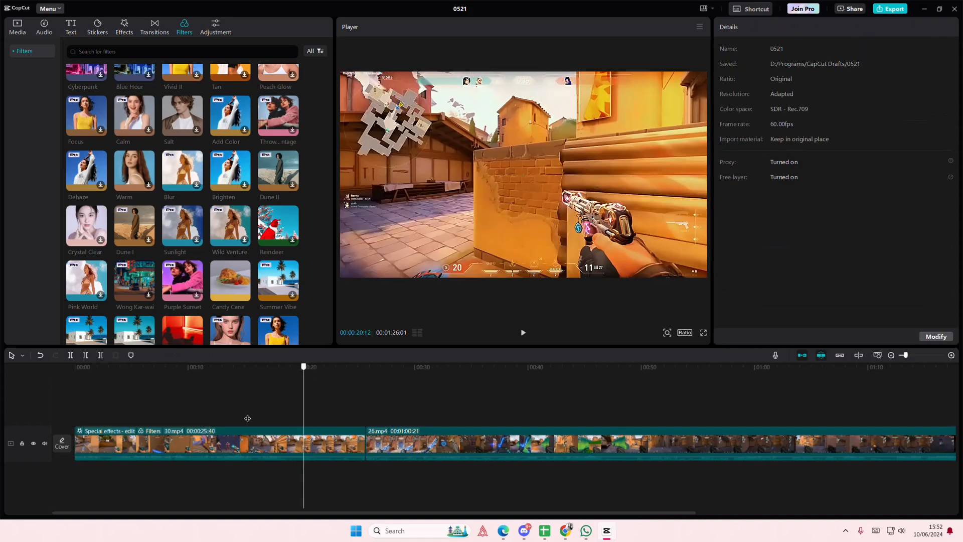
pyautogui.click(172, 368)
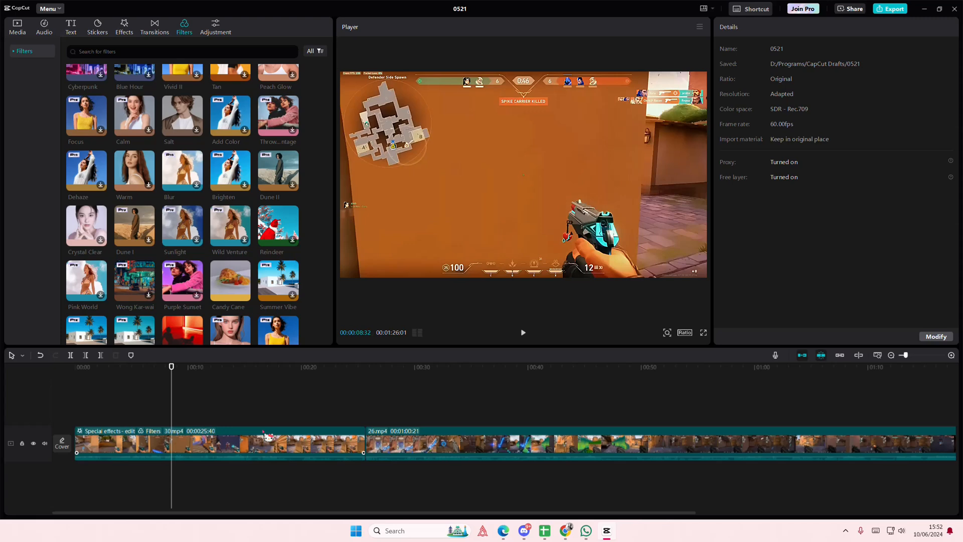
pyautogui.click(215, 443)
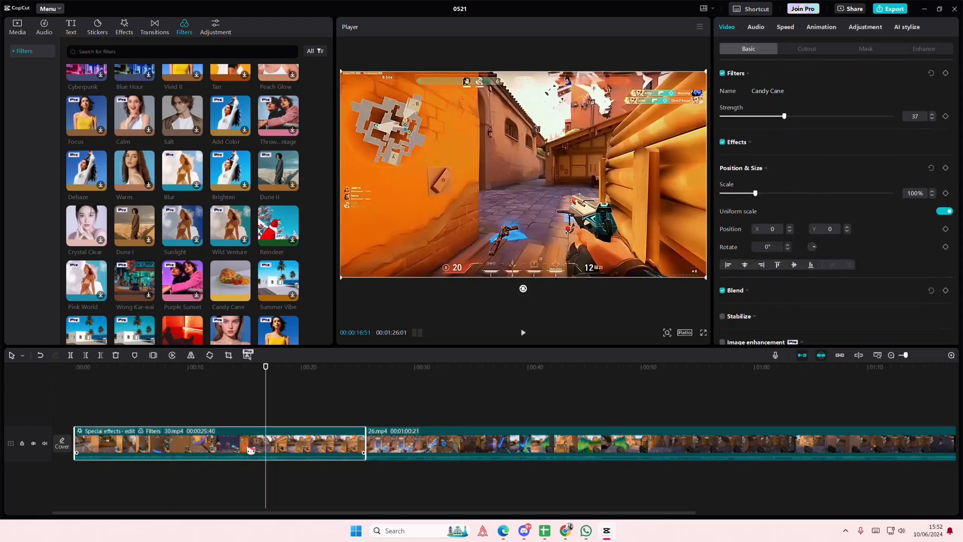
# Copy 30.mp4's attributes and paste all of them onto 26.mp4
pyautogui.rightClick(249, 448)
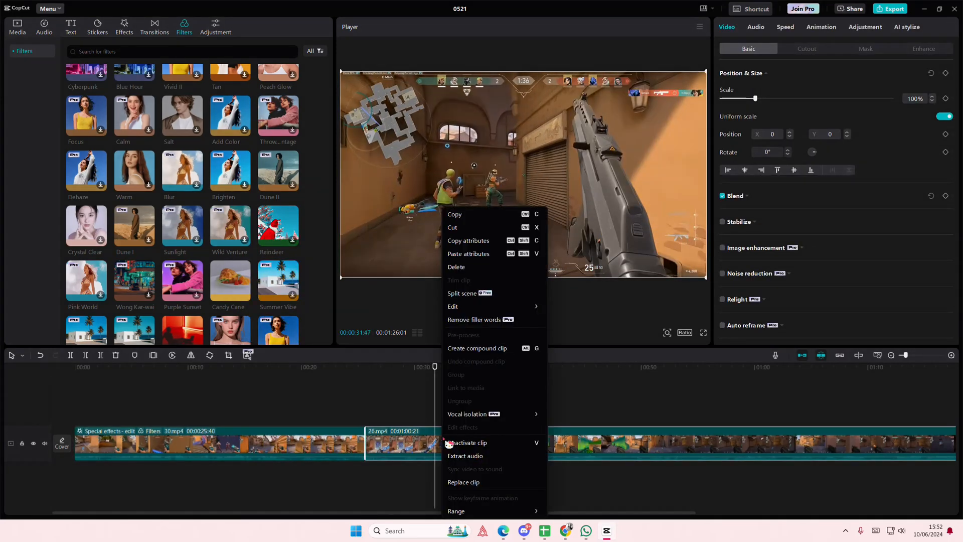
pyautogui.click(469, 254)
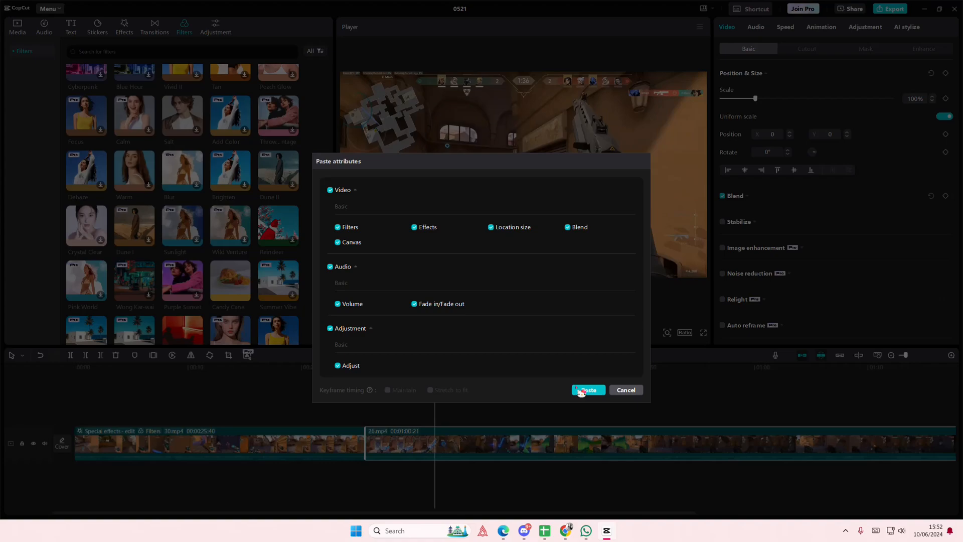
pyautogui.click(587, 389)
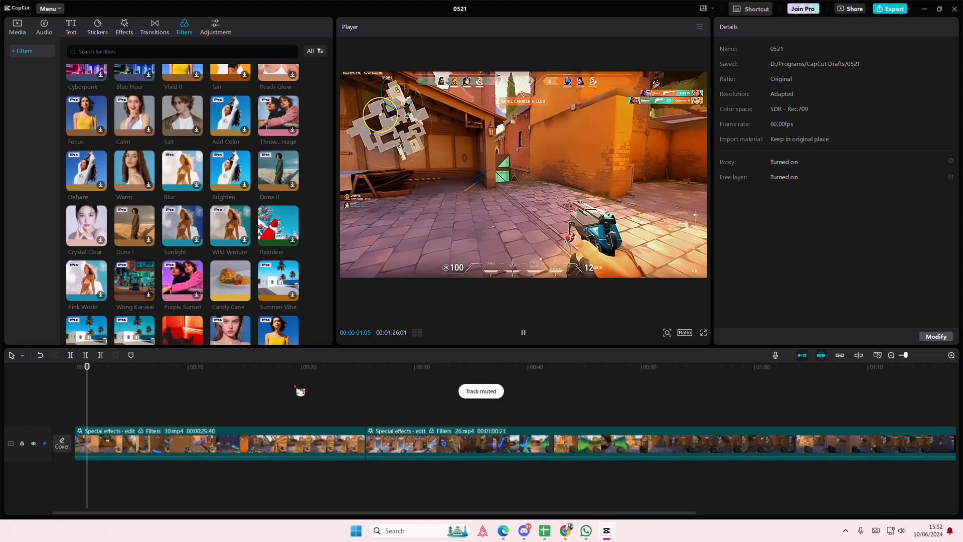
pyautogui.click(379, 367)
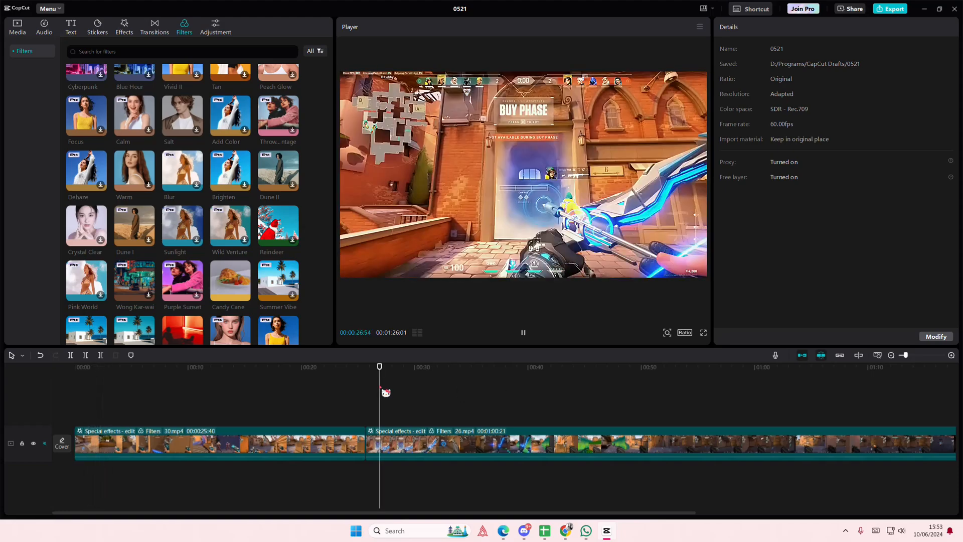
pyautogui.click(292, 367)
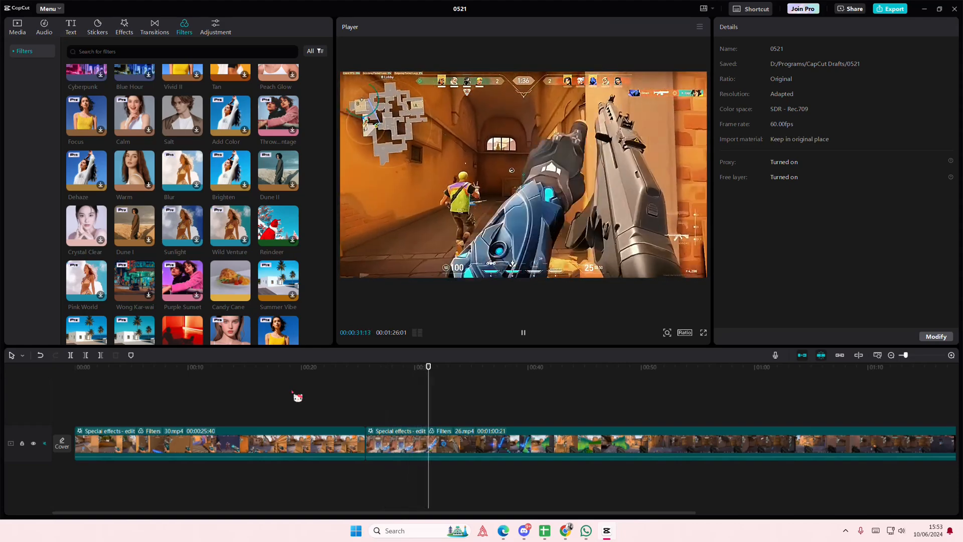
pyautogui.click(654, 367)
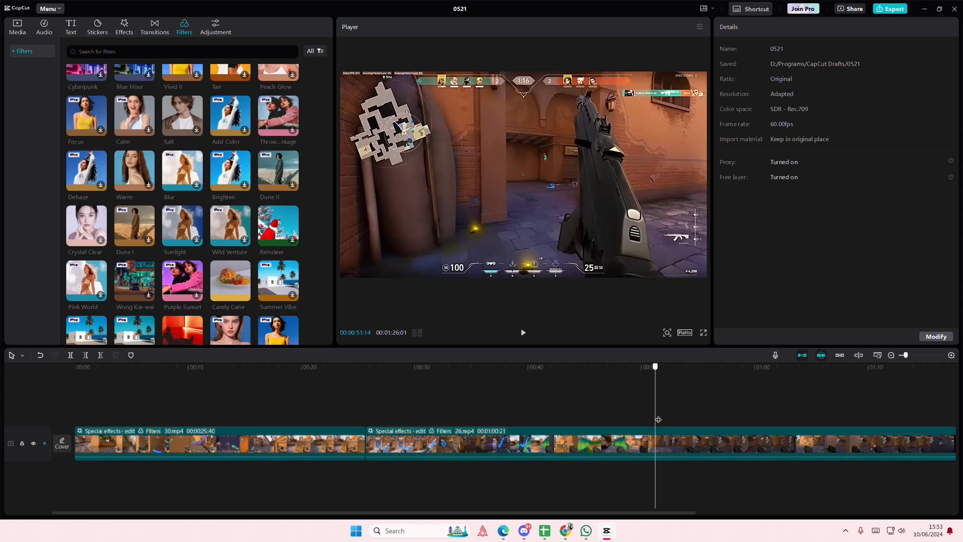
pyautogui.click(523, 332)
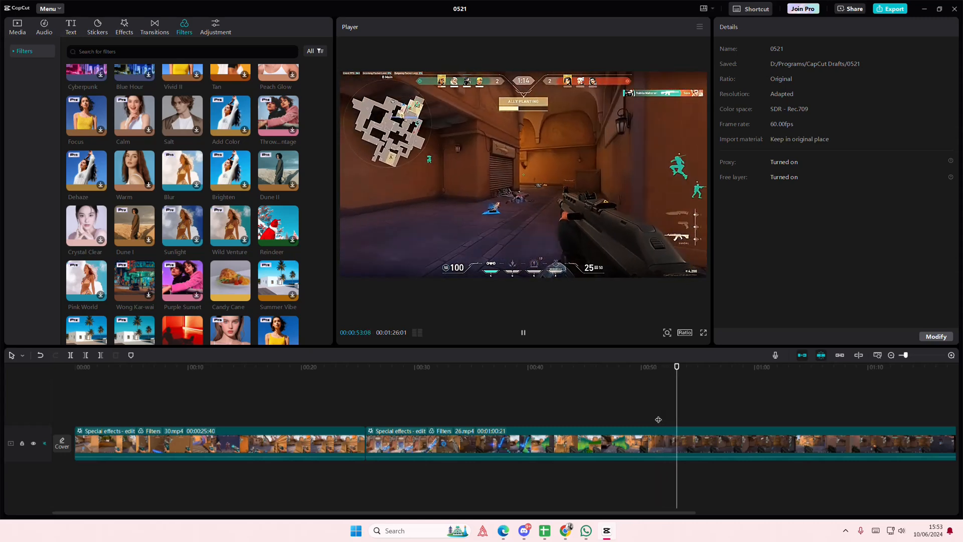